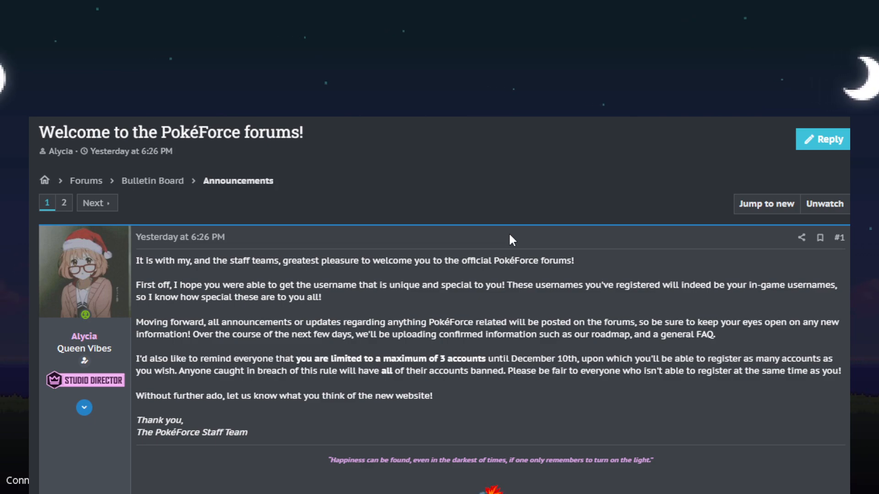
# Select text in the welcome thread, return to the Forums index and scroll to the Support category
pyautogui.moveTo(543, 285); pyautogui.dragTo(644, 285)
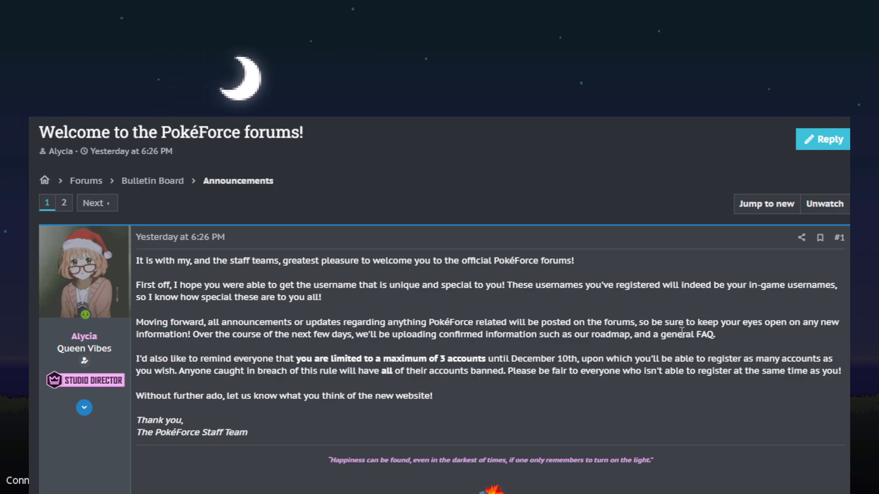
pyautogui.moveTo(256, 370)
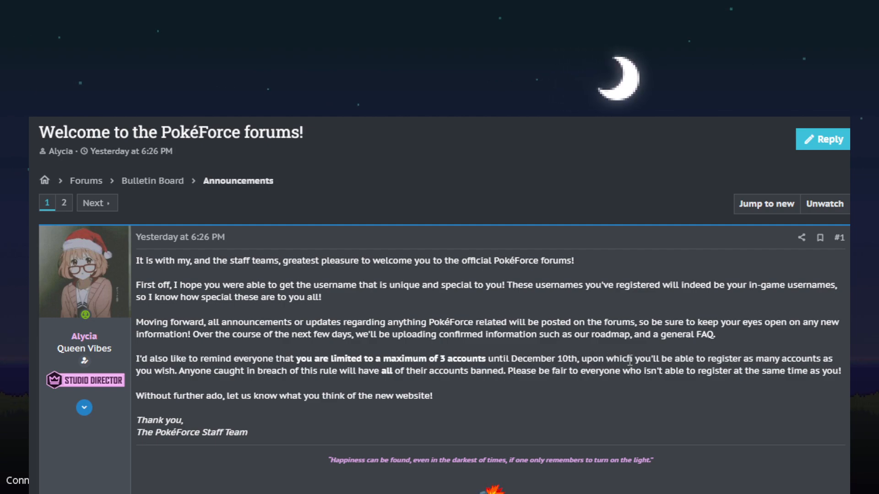
pyautogui.moveTo(191, 367)
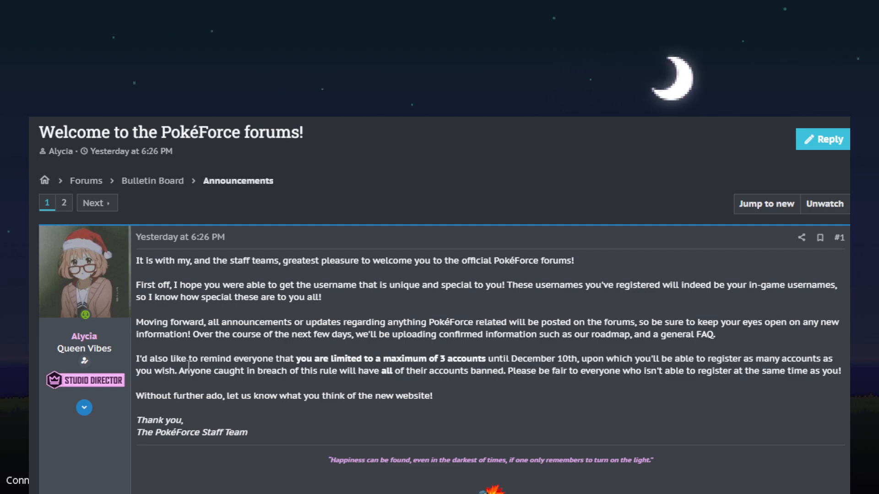
pyautogui.moveTo(193, 371); pyautogui.dragTo(261, 371)
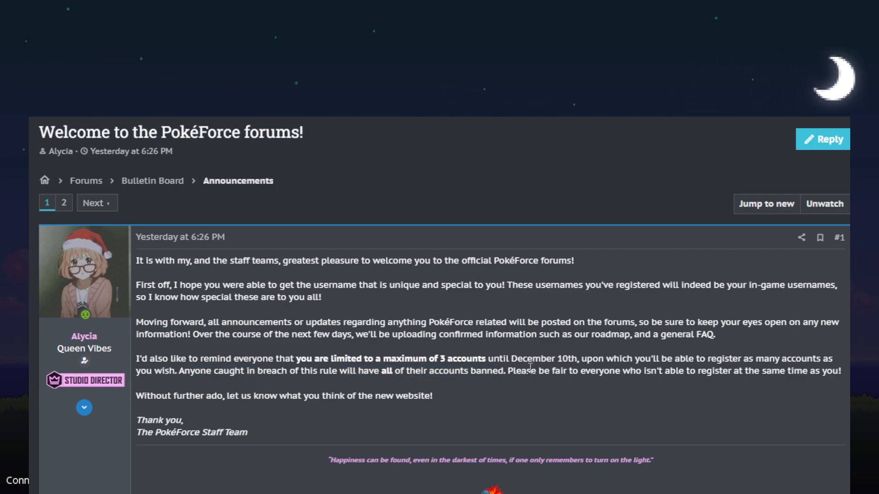
pyautogui.moveTo(531, 371); pyautogui.dragTo(716, 370)
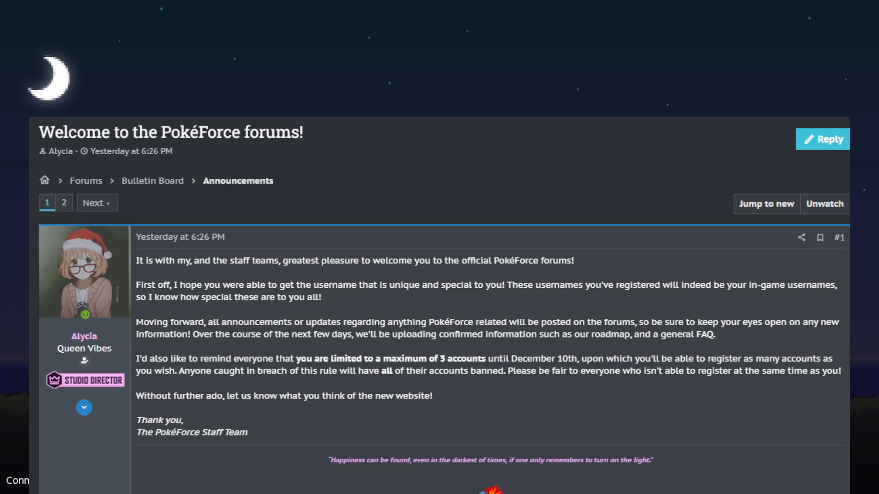
pyautogui.scroll(-3)
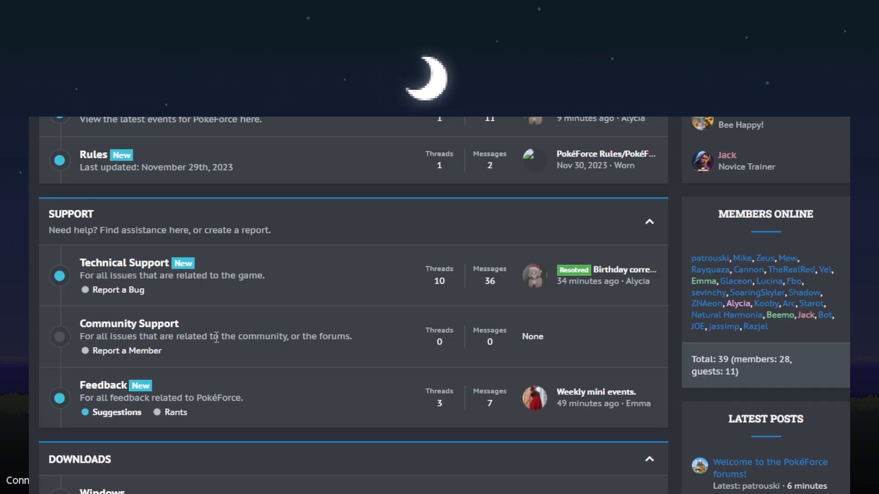
pyautogui.scroll(-3)
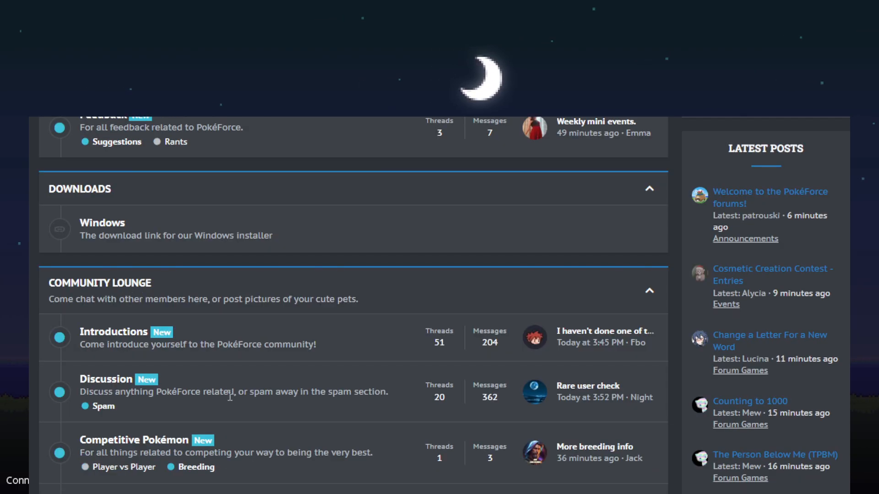
pyautogui.scroll(-3)
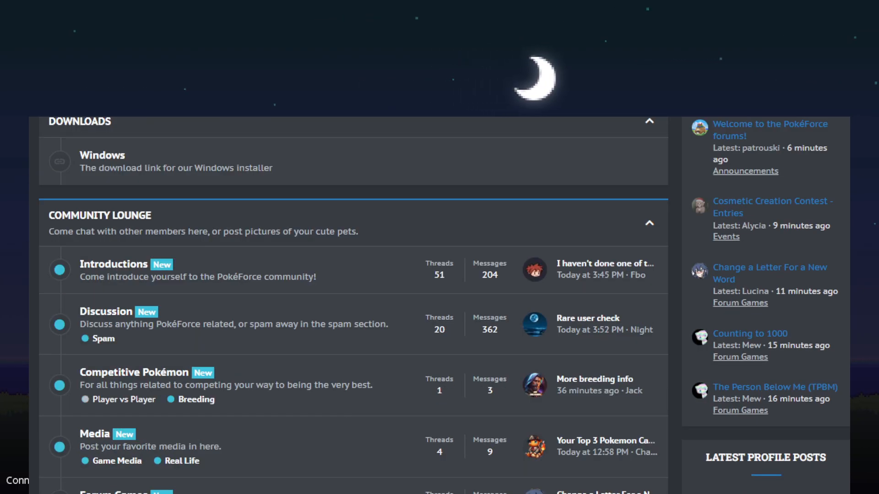
pyautogui.scroll(-3)
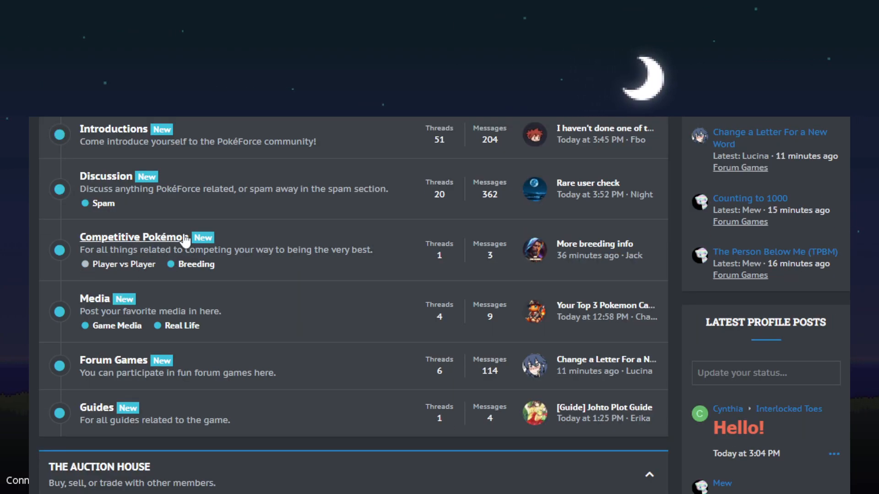
pyautogui.scroll(-3)
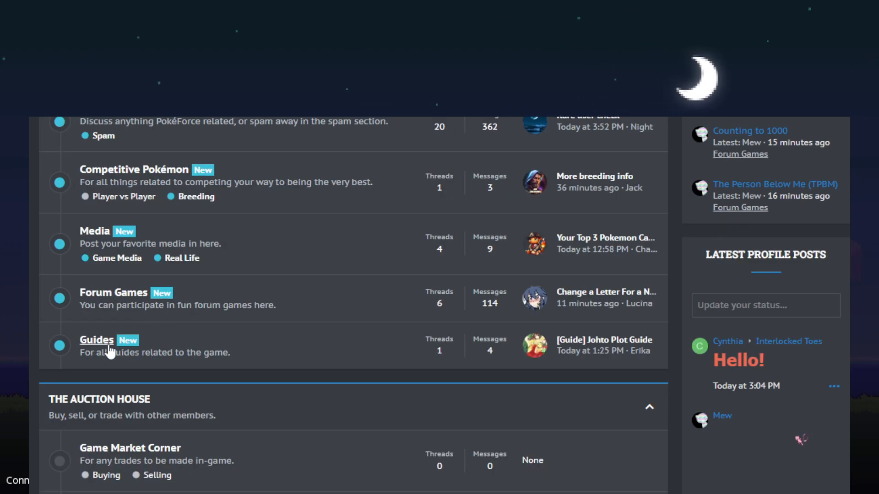
pyautogui.scroll(-3)
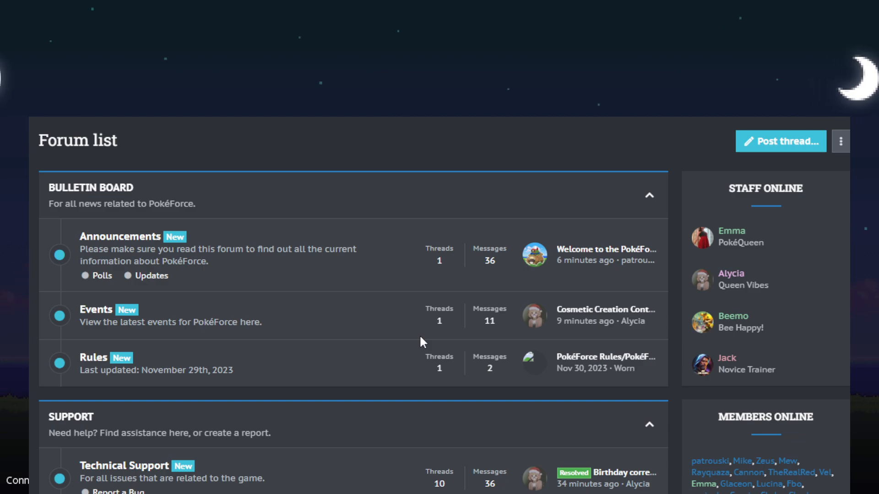
pyautogui.scroll(-3)
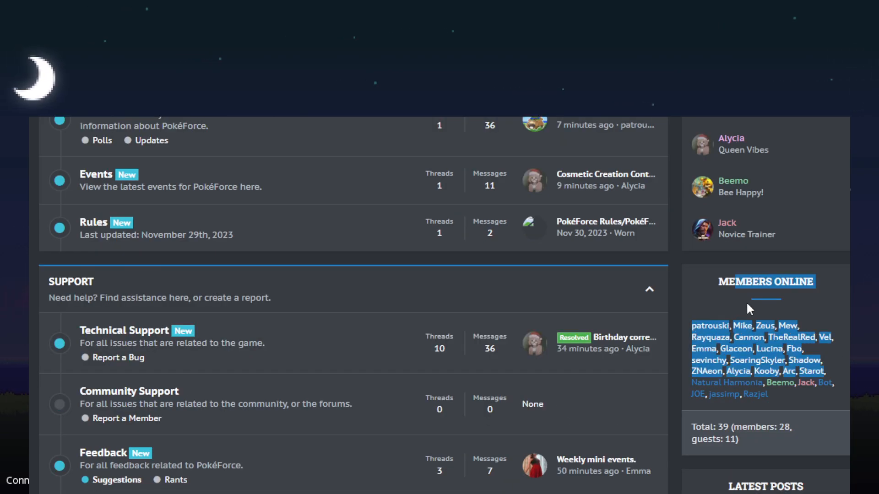
pyautogui.scroll(-3)
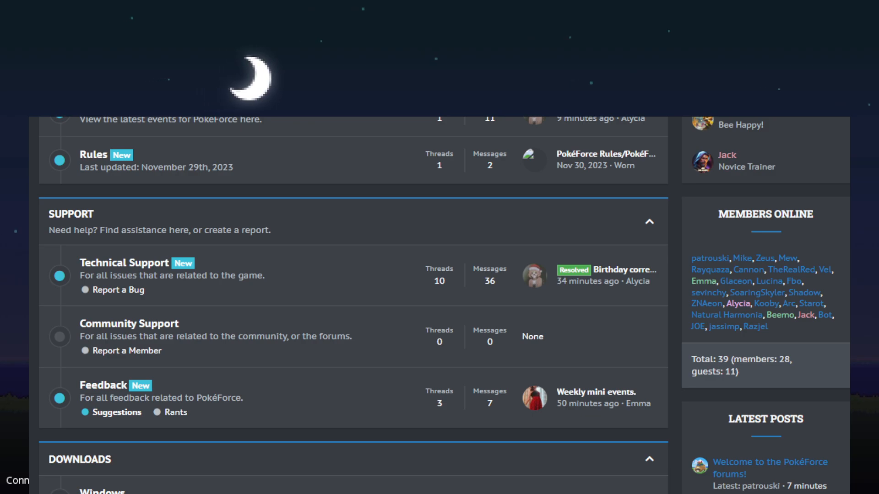
pyautogui.moveTo(762, 351)
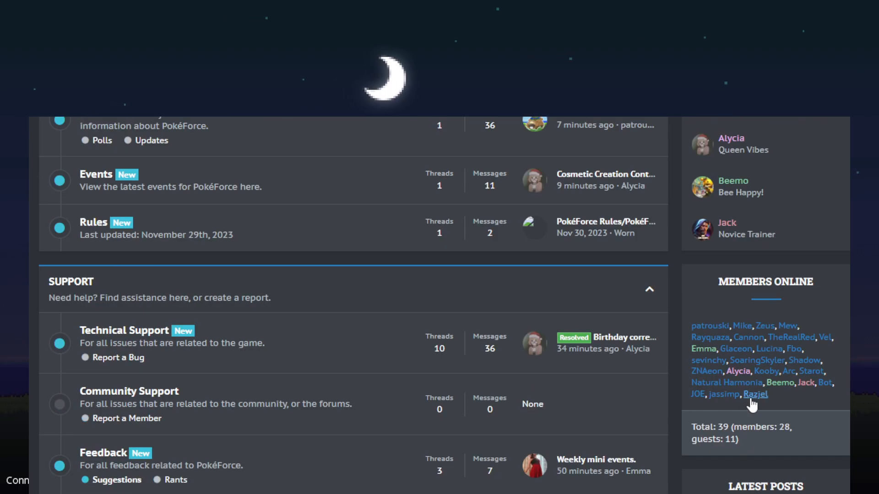
pyautogui.scroll(-3)
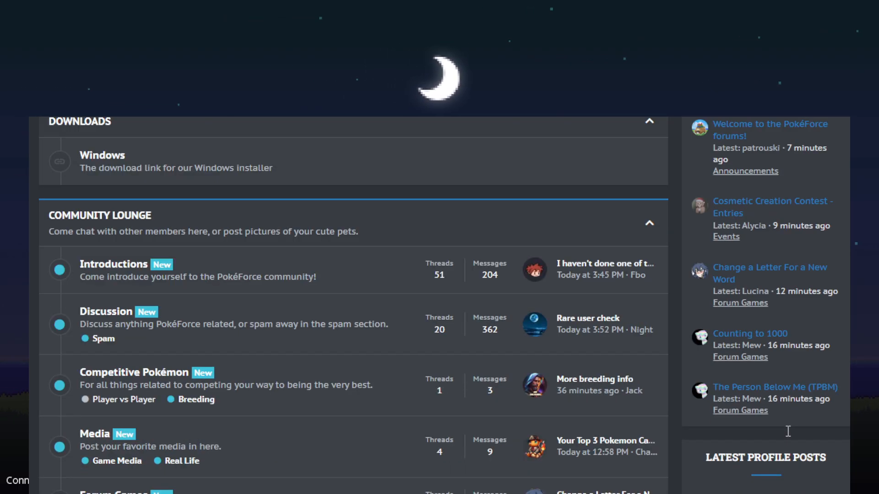
pyautogui.scroll(-3)
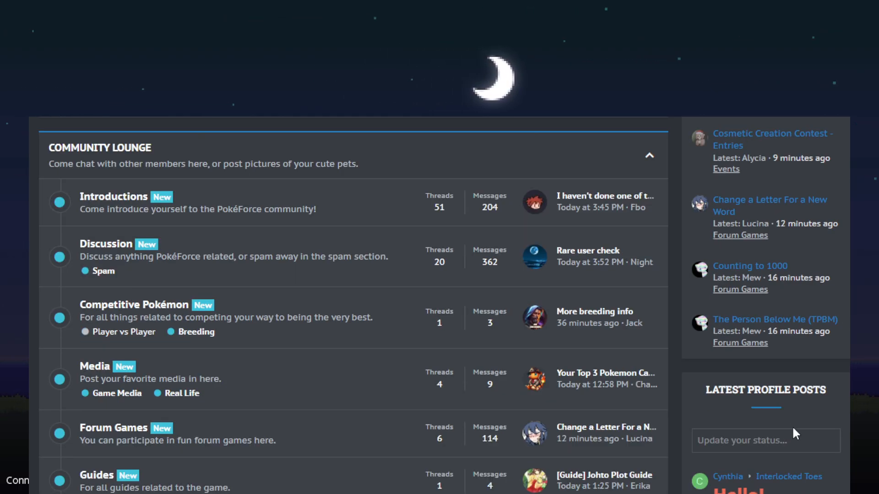